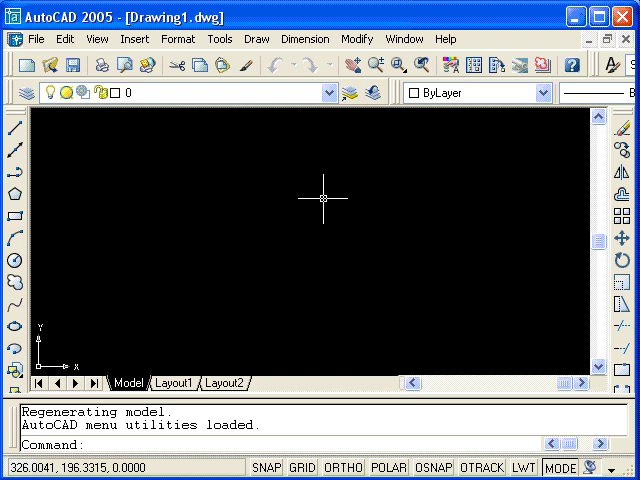
pyautogui.moveTo(328, 204)
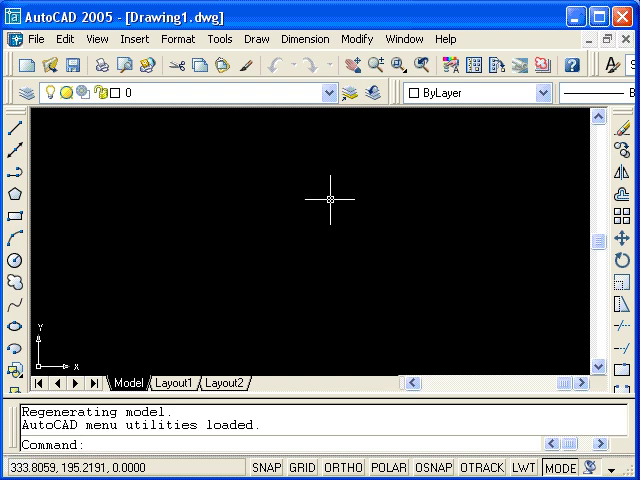
pyautogui.moveTo(334, 204)
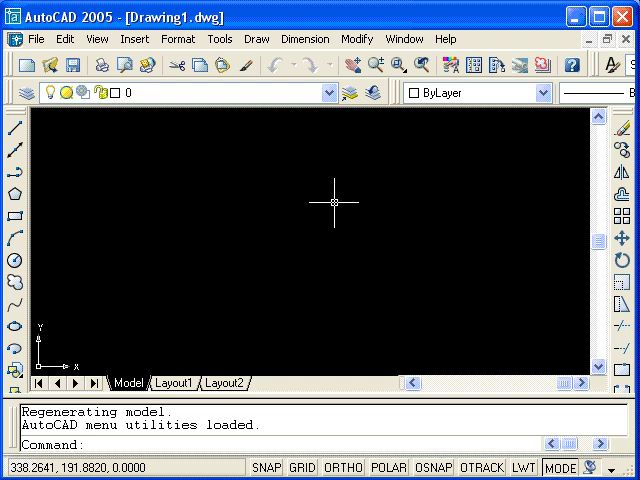
pyautogui.moveTo(224, 184)
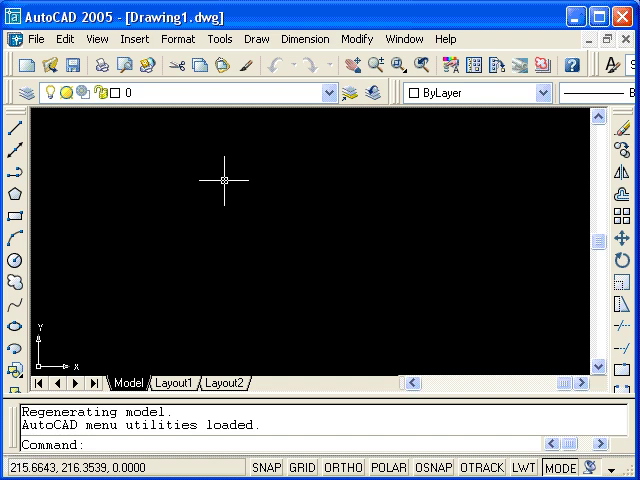
pyautogui.moveTo(356, 246)
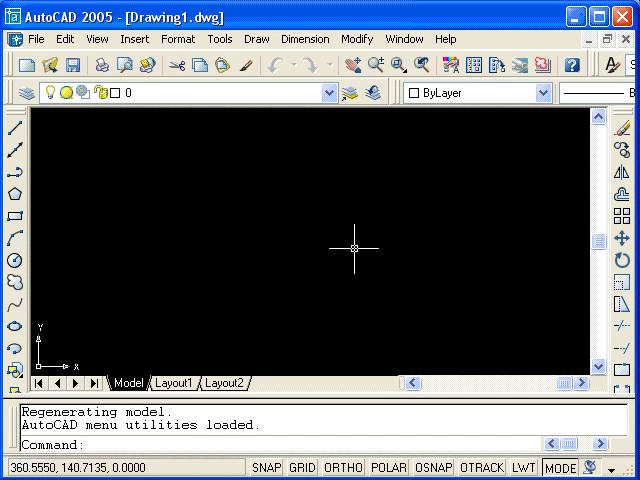
pyautogui.moveTo(372, 248)
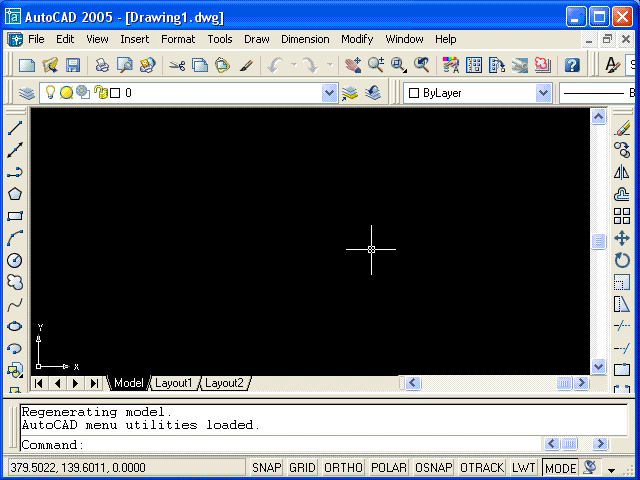
pyautogui.moveTo(248, 212)
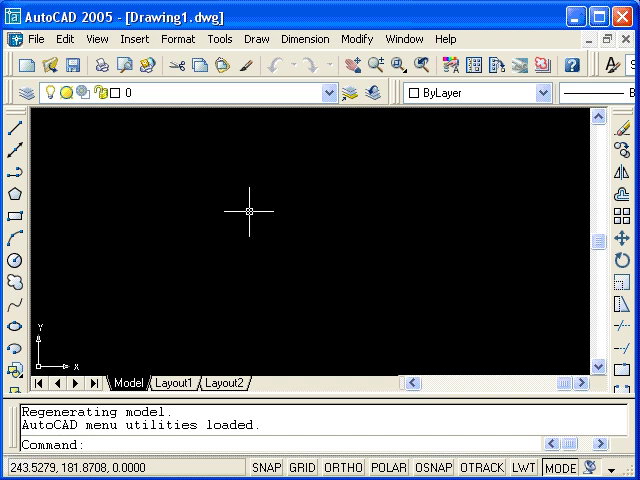
pyautogui.moveTo(232, 272)
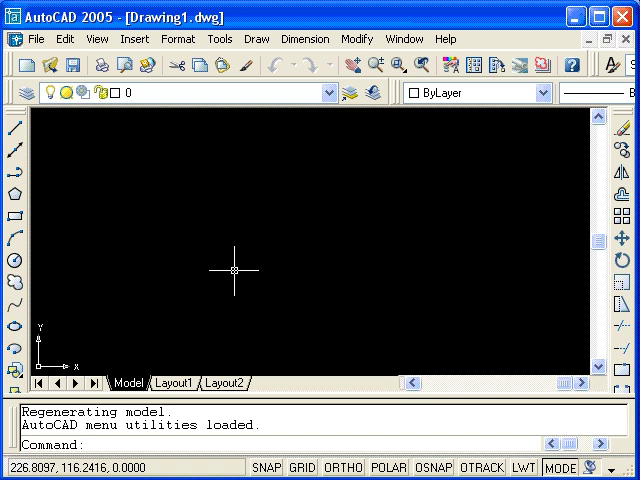
pyautogui.moveTo(264, 292)
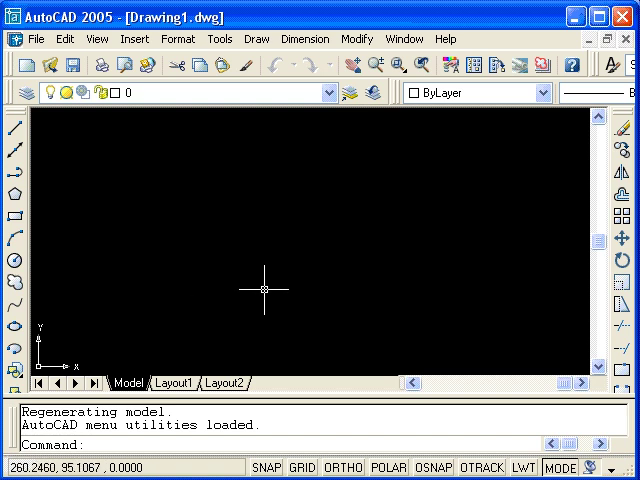
pyautogui.moveTo(160, 312)
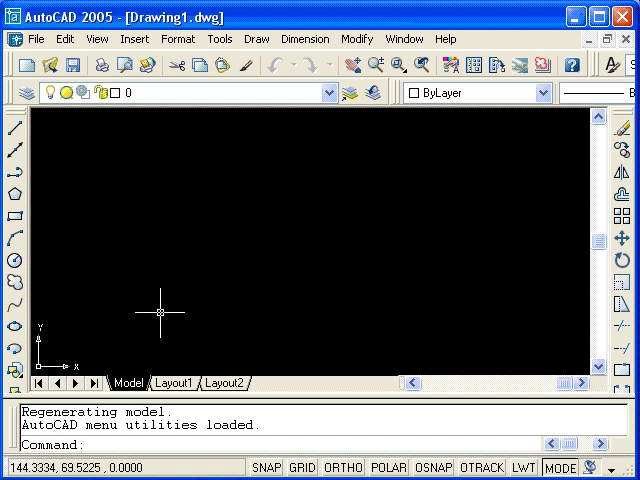
pyautogui.moveTo(56, 330)
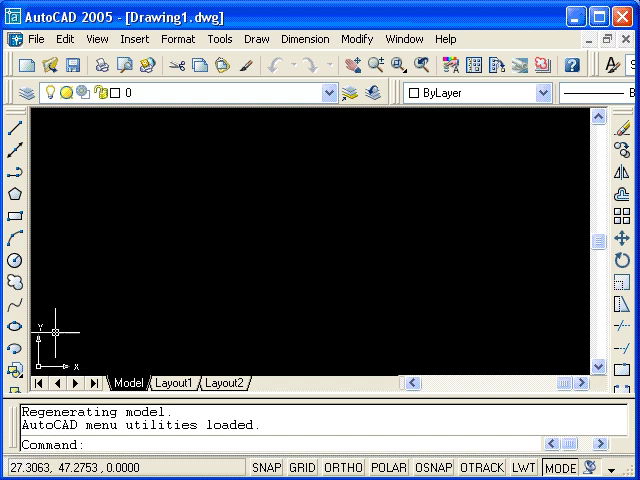
pyautogui.moveTo(124, 352)
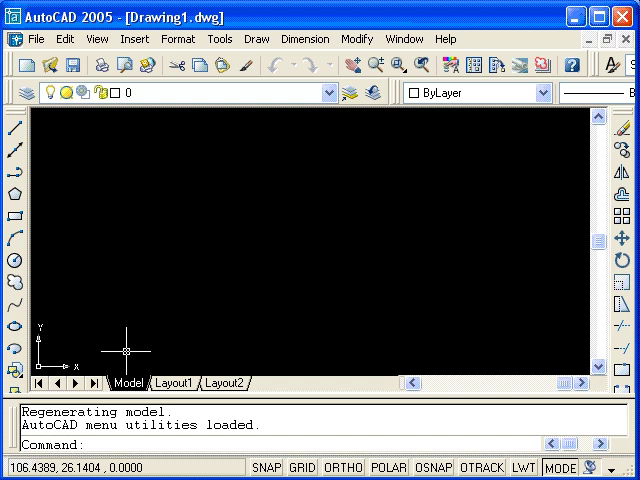
pyautogui.moveTo(124, 352)
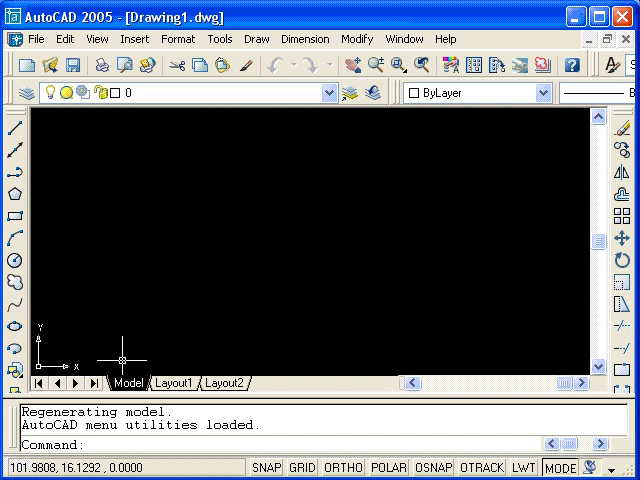
pyautogui.moveTo(84, 378)
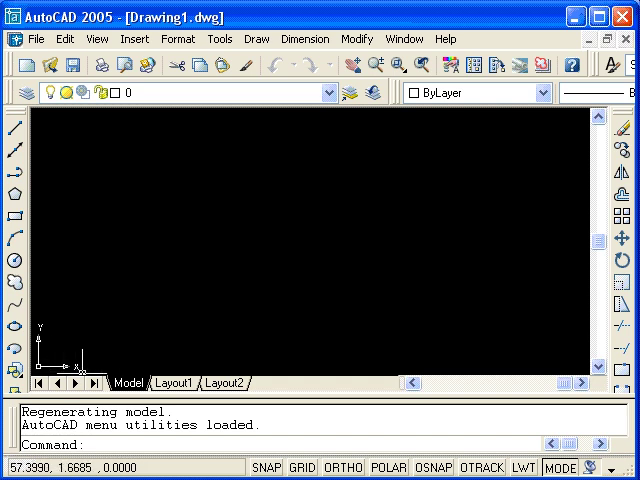
pyautogui.moveTo(48, 334)
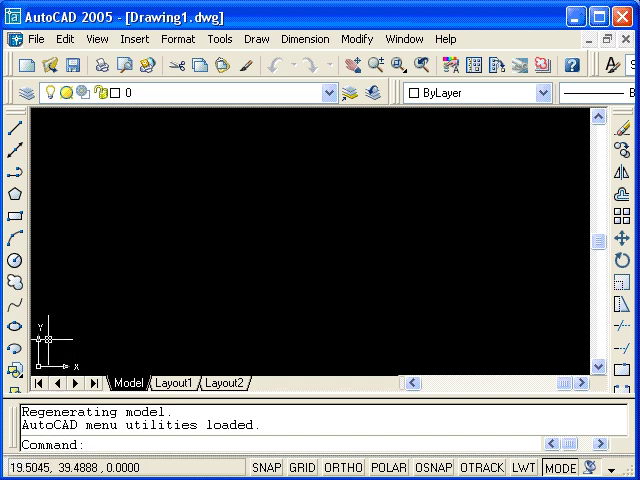
pyautogui.moveTo(58, 352)
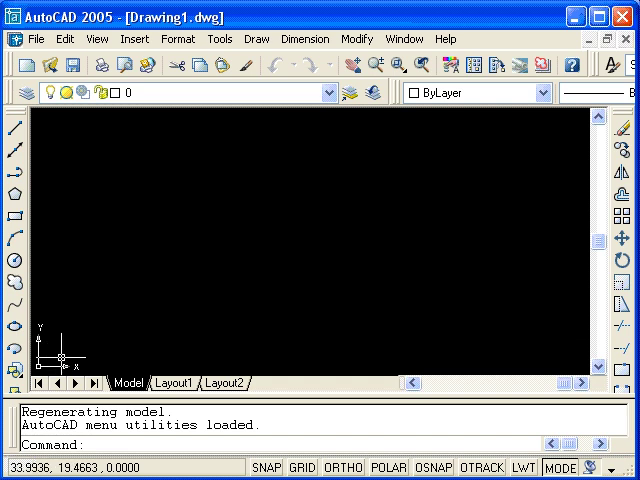
pyautogui.moveTo(240, 344)
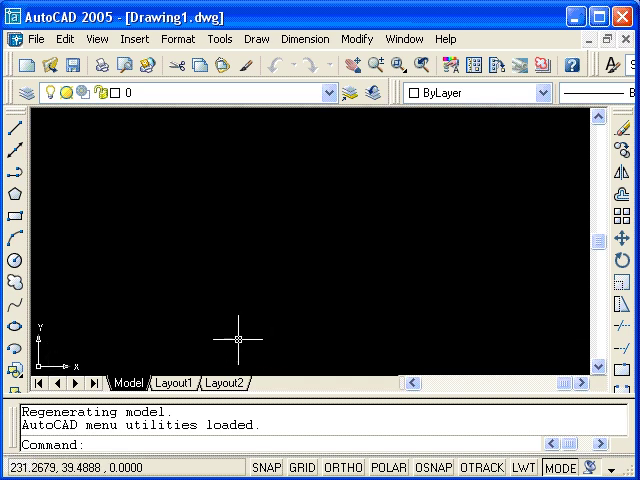
pyautogui.moveTo(78, 188)
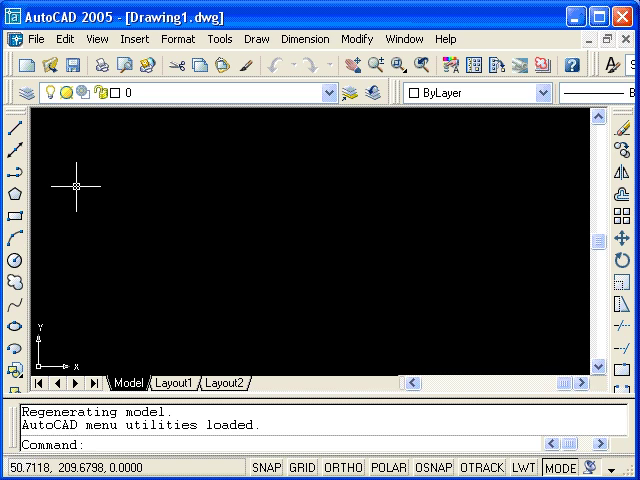
pyautogui.moveTo(70, 188)
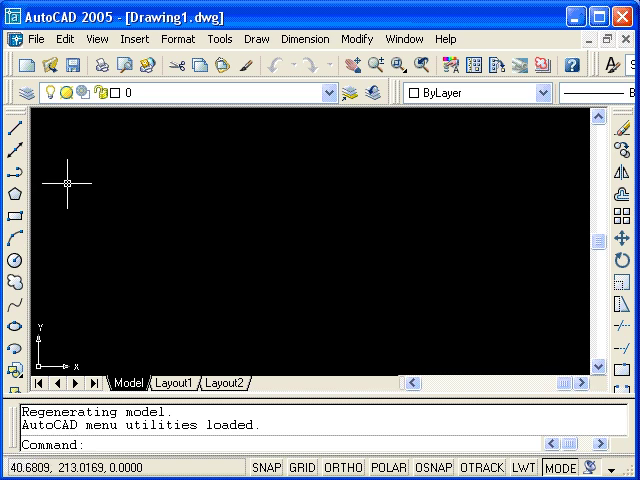
pyautogui.moveTo(72, 184)
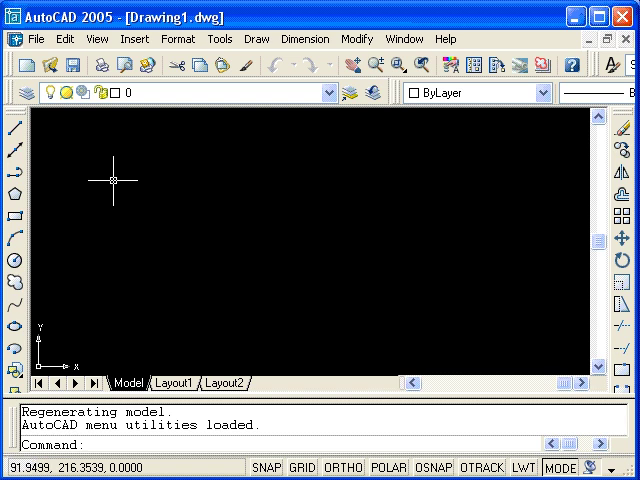
pyautogui.moveTo(124, 244)
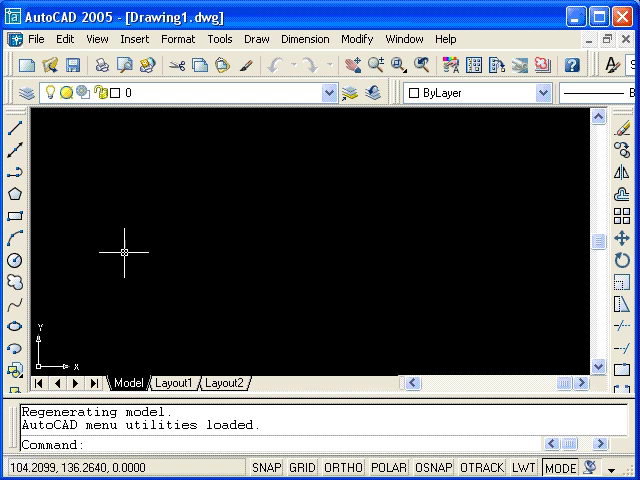
pyautogui.moveTo(128, 272)
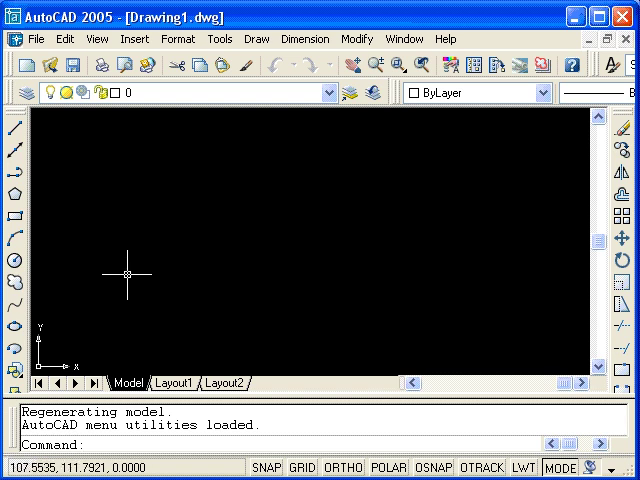
pyautogui.moveTo(118, 318)
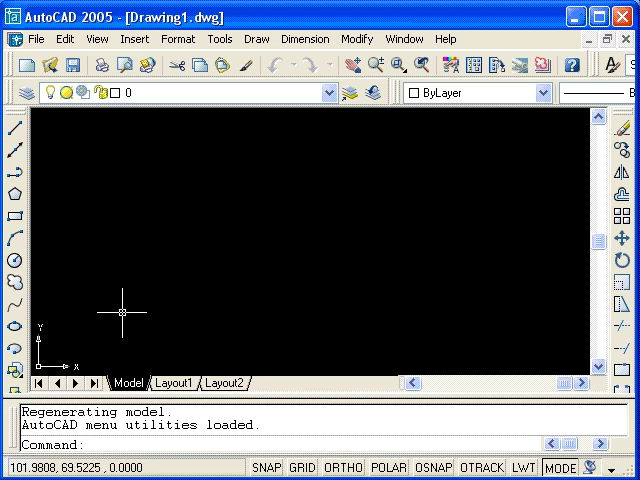
pyautogui.moveTo(122, 328)
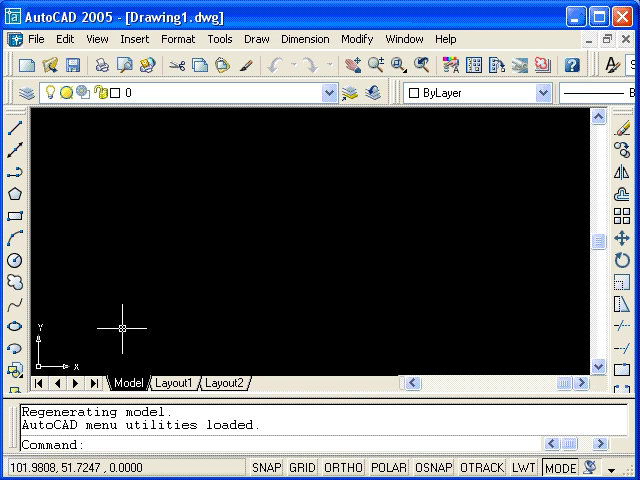
pyautogui.moveTo(120, 330)
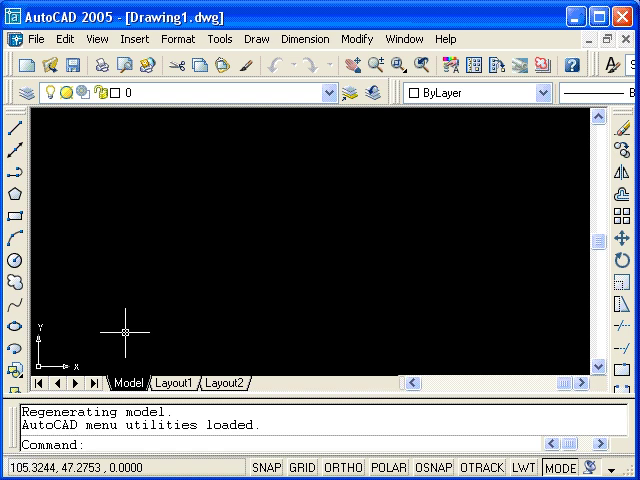
pyautogui.moveTo(48, 300)
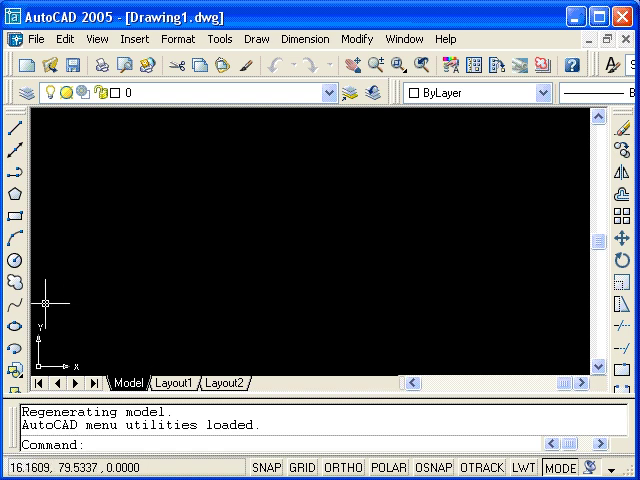
pyautogui.moveTo(52, 300)
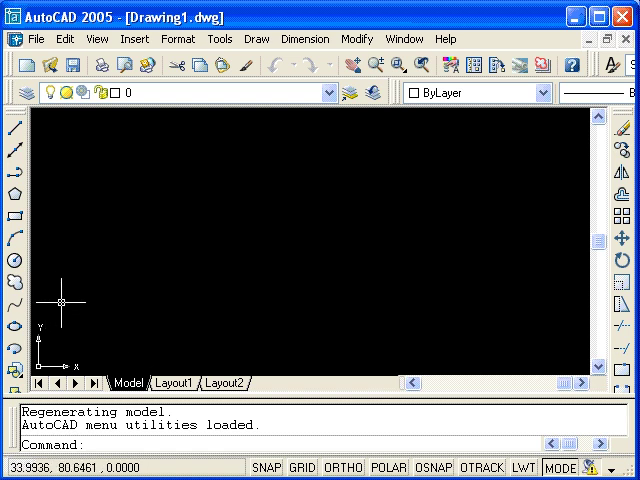
pyautogui.moveTo(92, 372)
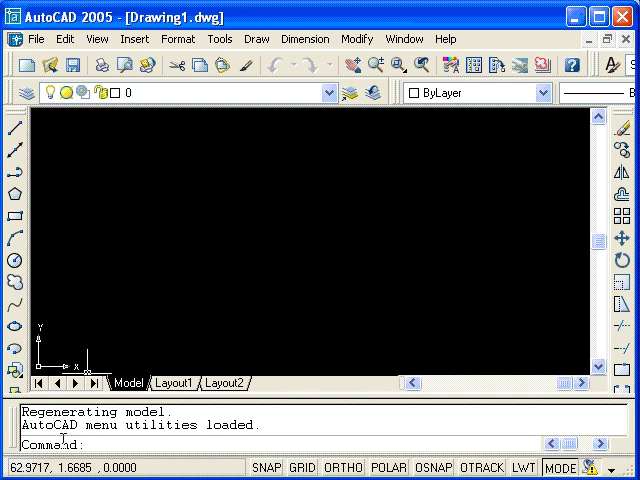
# Step: Start the LINE command, have 'line' rejected as an invalid first point, then cancel it
pyautogui.click(100, 444)
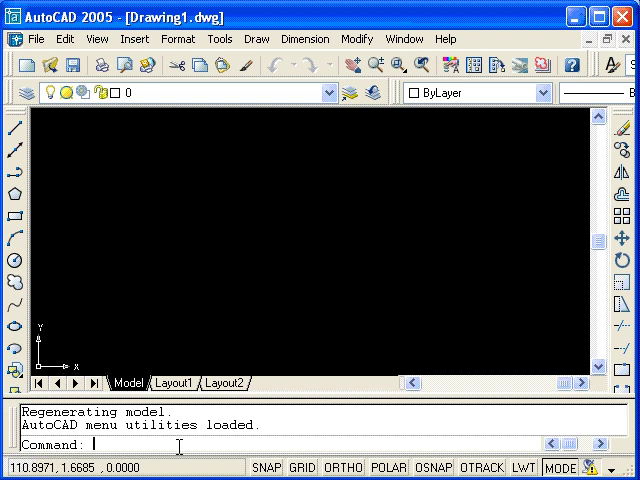
pyautogui.write('line')
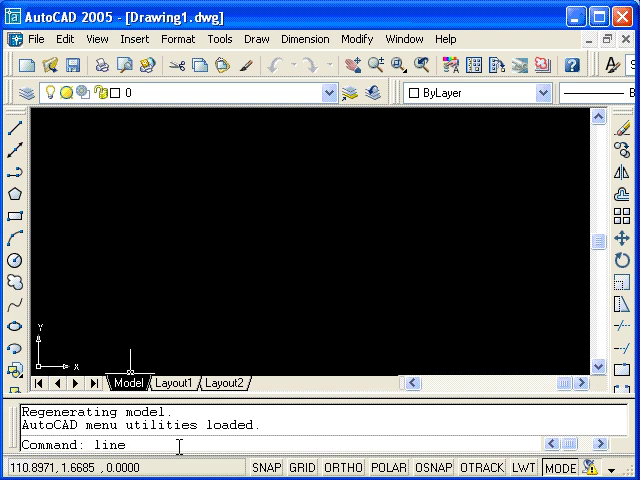
pyautogui.press('Return')
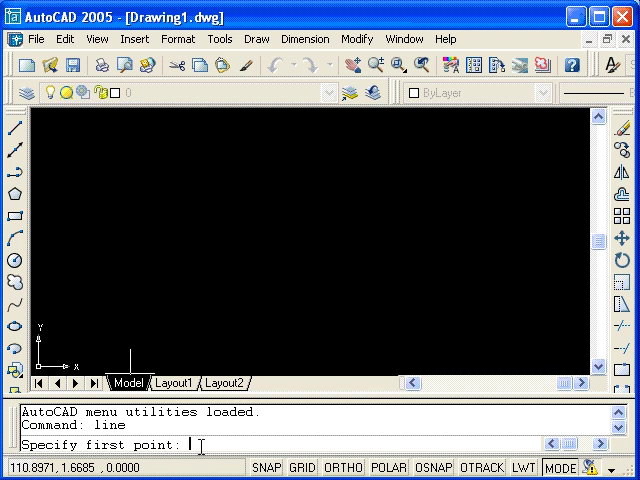
pyautogui.write('line')
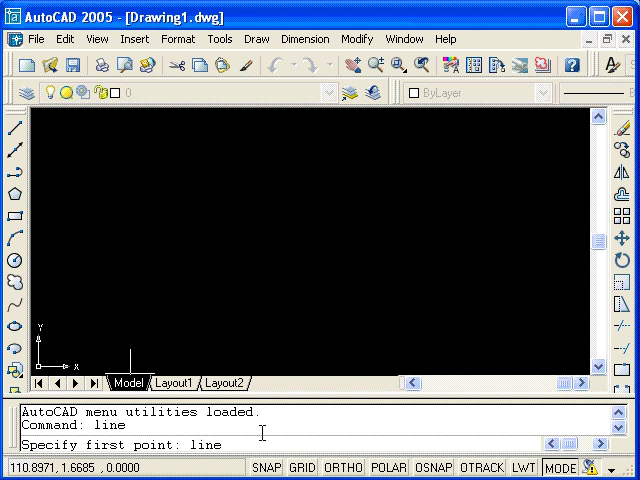
pyautogui.press('Return')
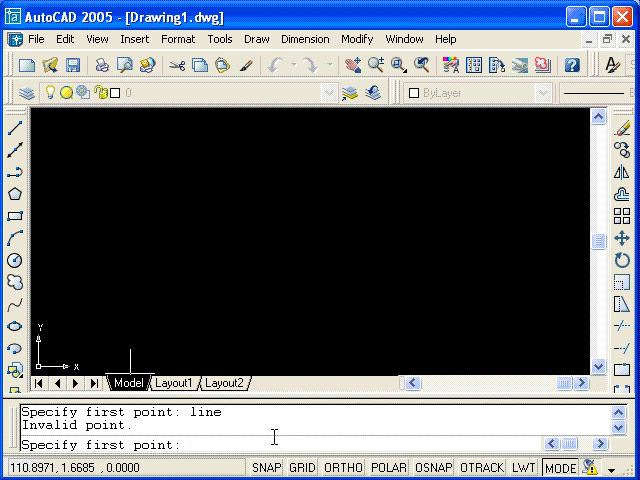
pyautogui.press('Escape')
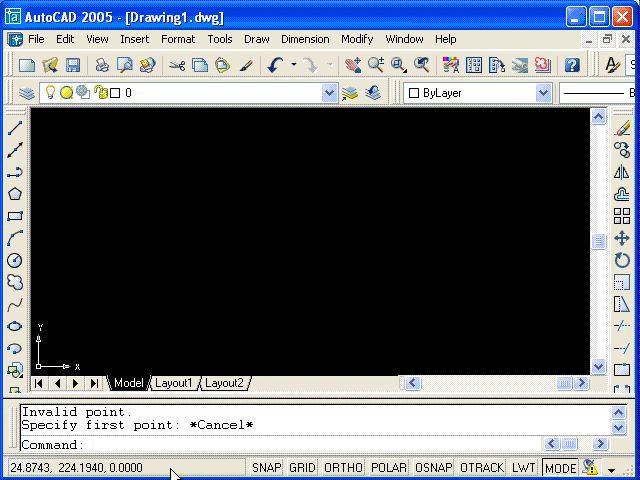
pyautogui.moveTo(344, 246)
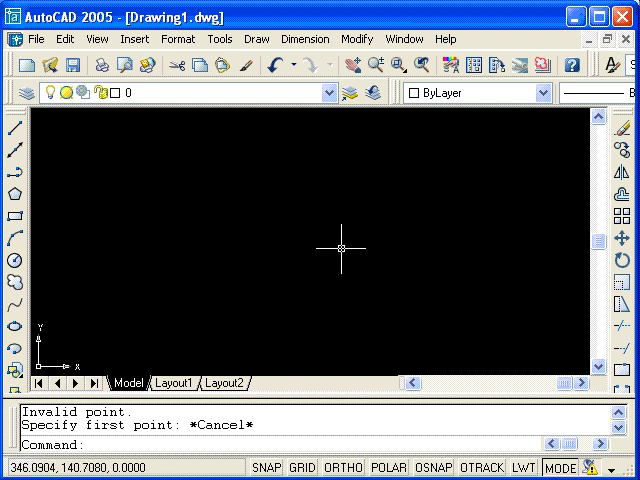
pyautogui.moveTo(132, 292)
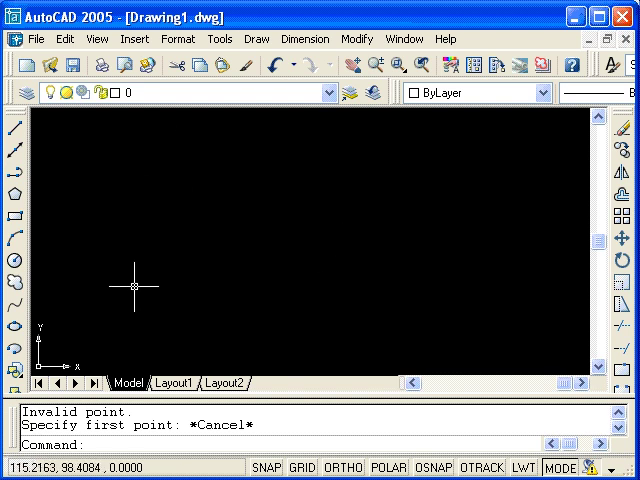
pyautogui.moveTo(400, 300)
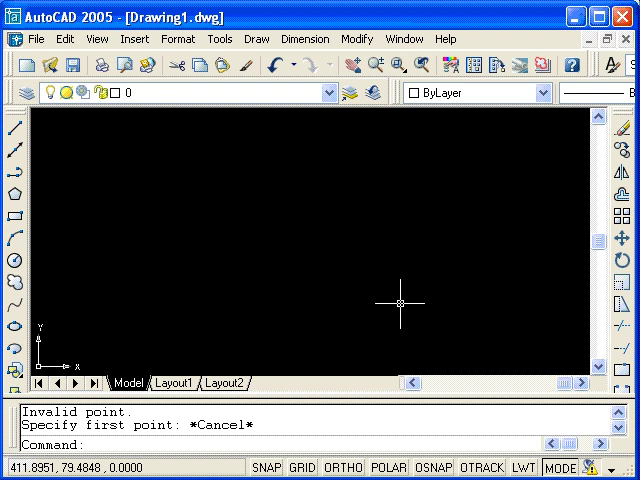
pyautogui.moveTo(148, 300)
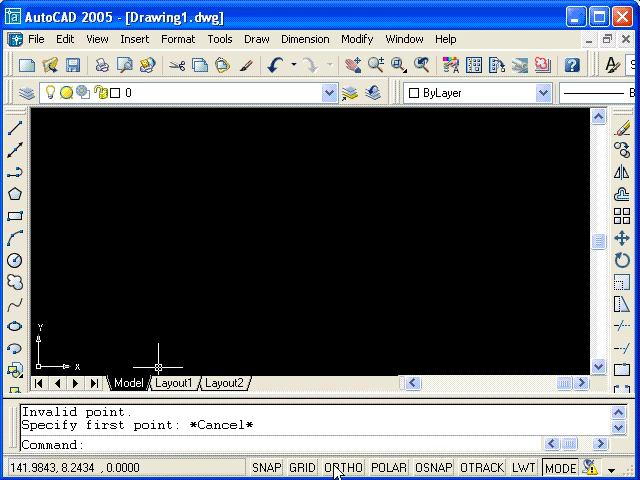
pyautogui.moveTo(232, 462)
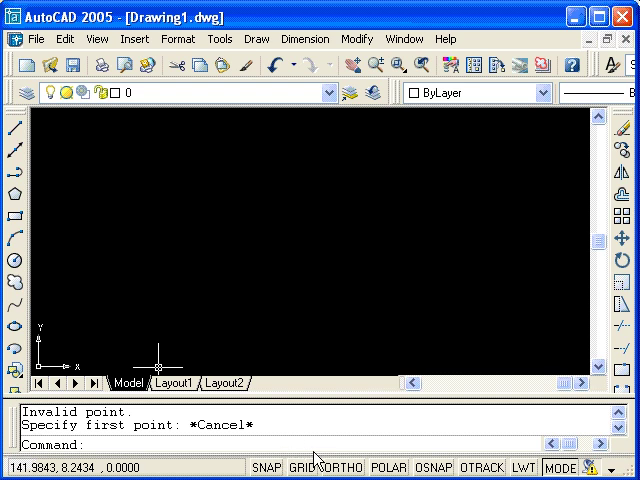
pyautogui.moveTo(428, 468)
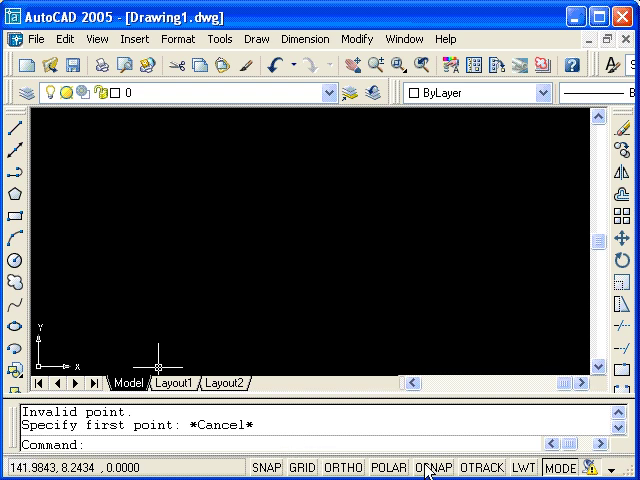
pyautogui.click(434, 466)
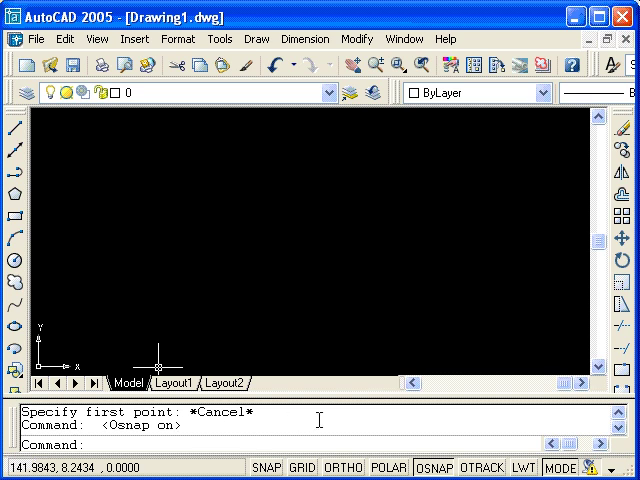
pyautogui.moveTo(416, 418)
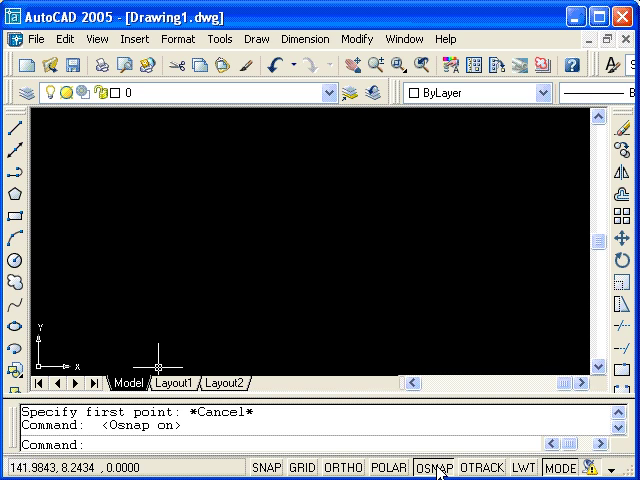
pyautogui.click(436, 468)
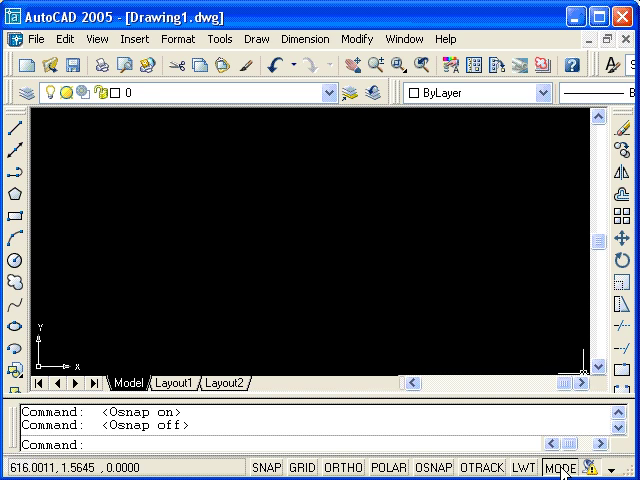
pyautogui.moveTo(290, 264)
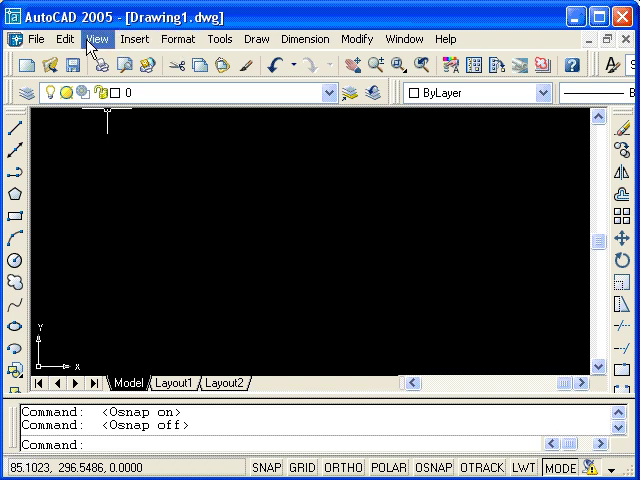
pyautogui.click(96, 38)
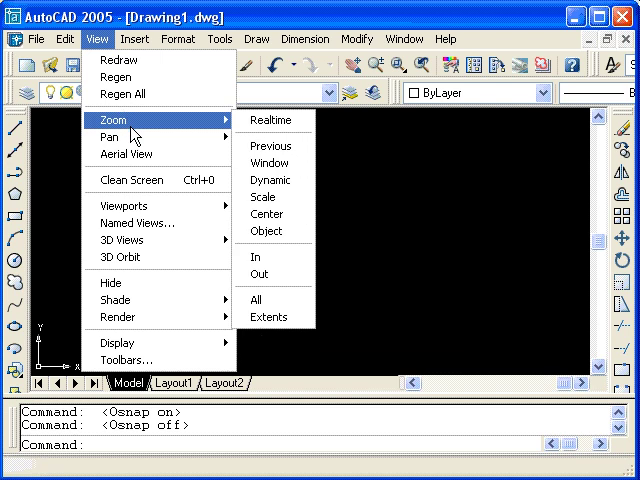
pyautogui.moveTo(270, 164)
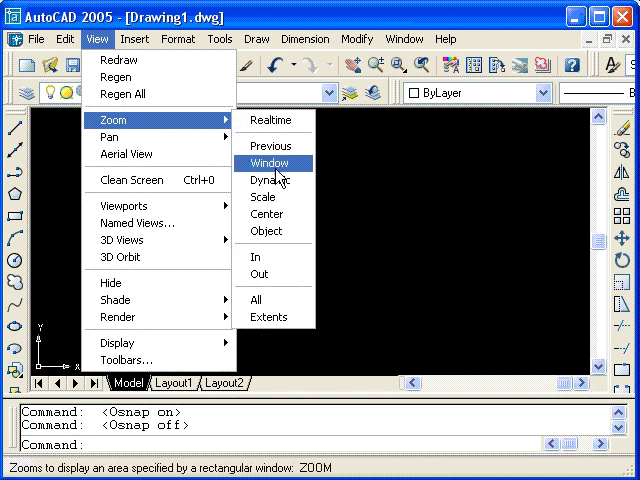
pyautogui.moveTo(272, 120)
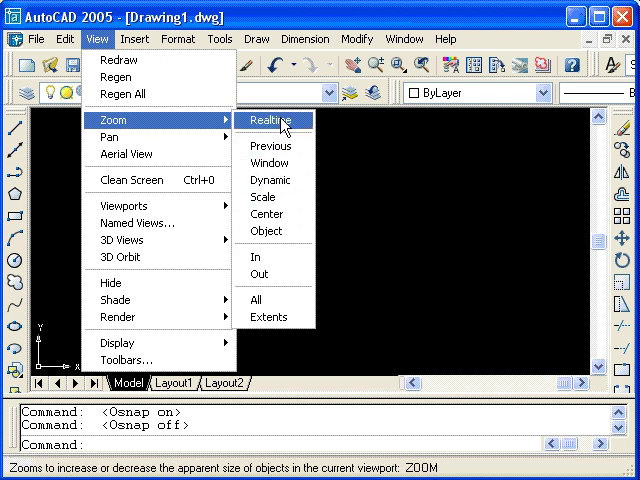
pyautogui.moveTo(128, 360)
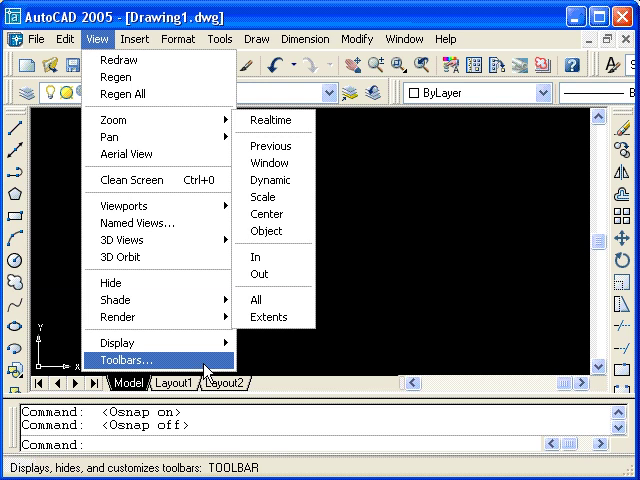
pyautogui.moveTo(290, 204)
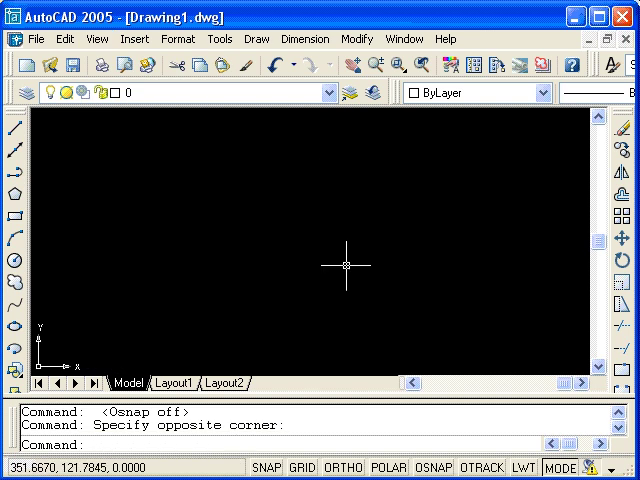
pyautogui.moveTo(348, 224)
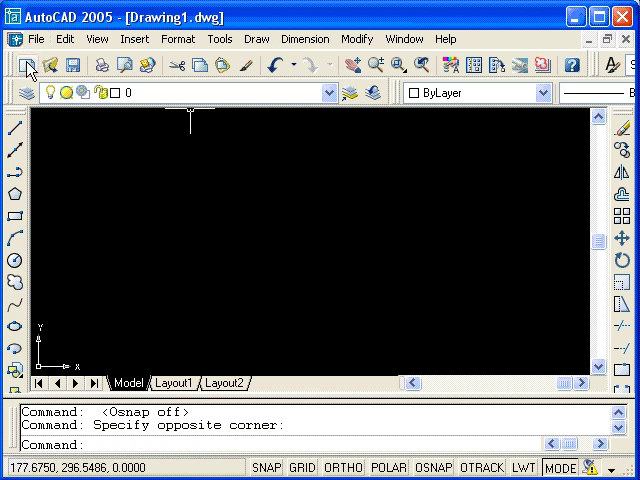
pyautogui.moveTo(108, 64)
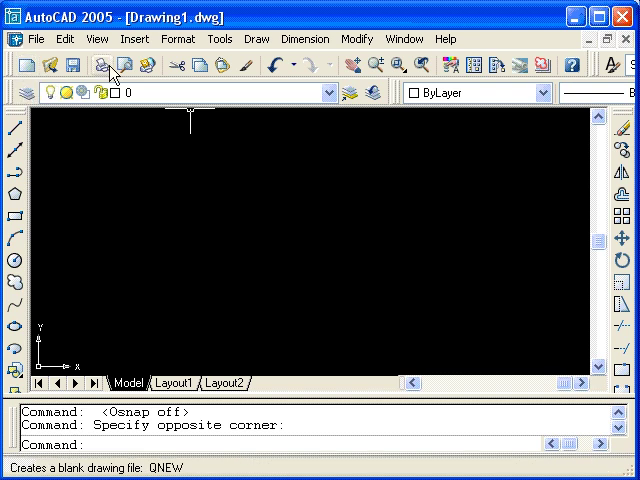
pyautogui.moveTo(288, 64)
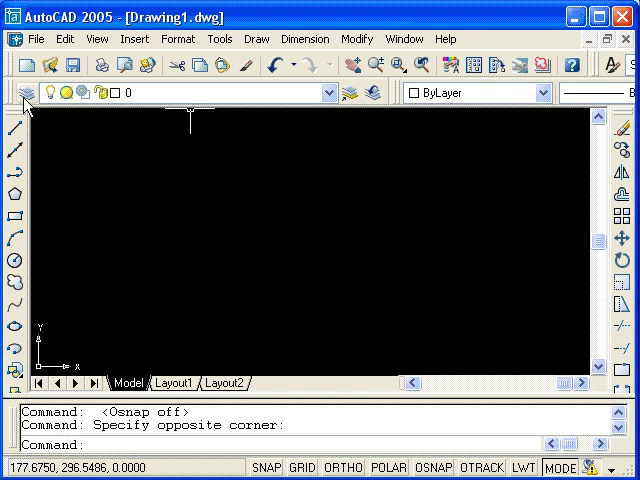
pyautogui.moveTo(262, 92)
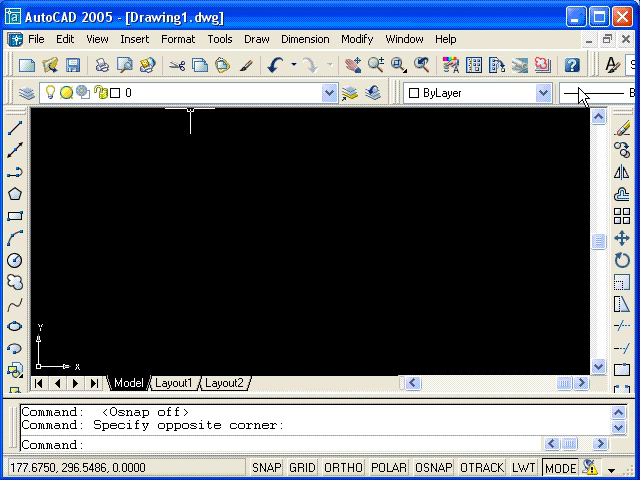
pyautogui.moveTo(298, 222)
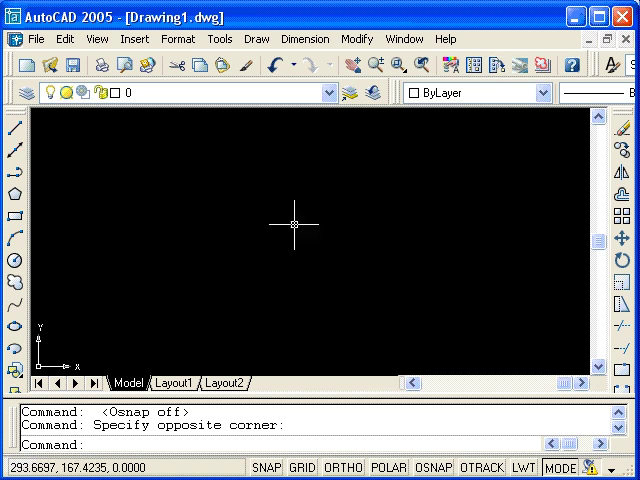
pyautogui.moveTo(32, 244)
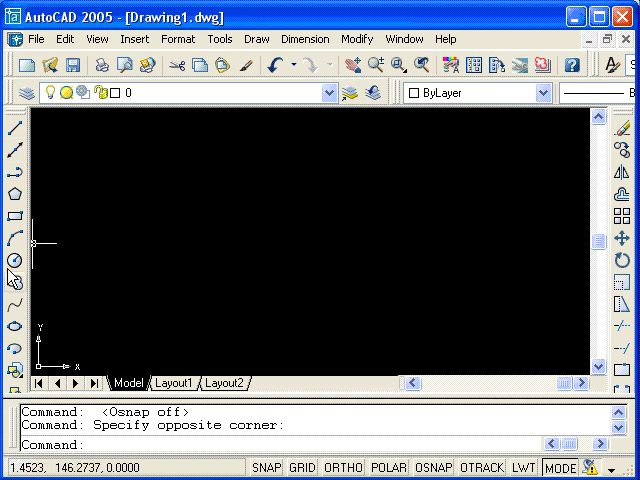
pyautogui.moveTo(436, 182)
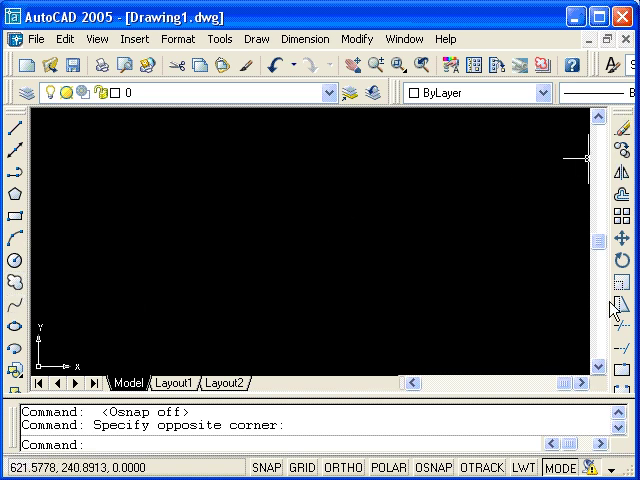
pyautogui.moveTo(616, 150)
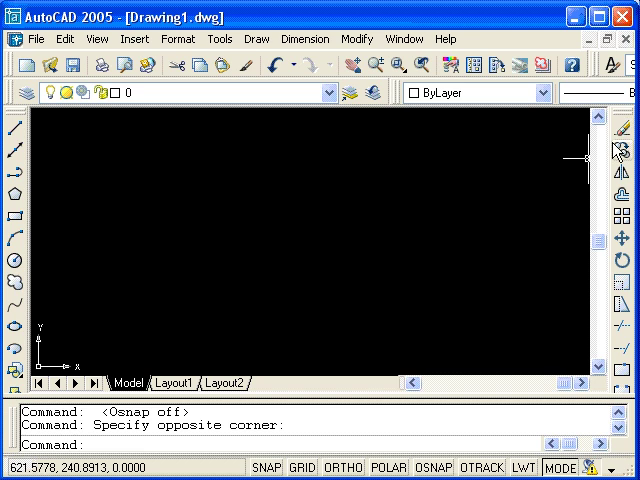
pyautogui.moveTo(368, 218)
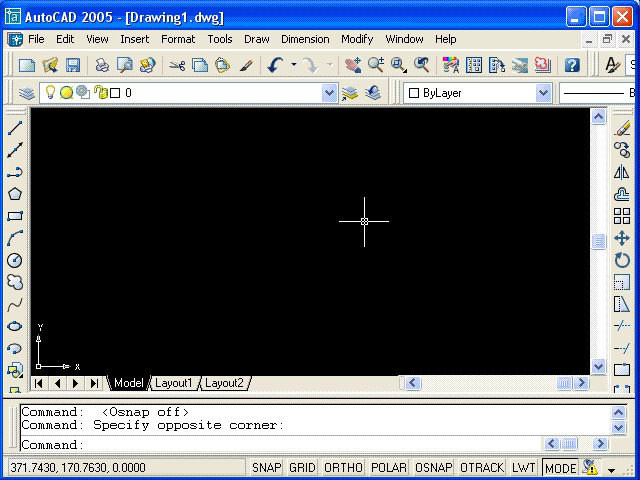
pyautogui.moveTo(330, 110)
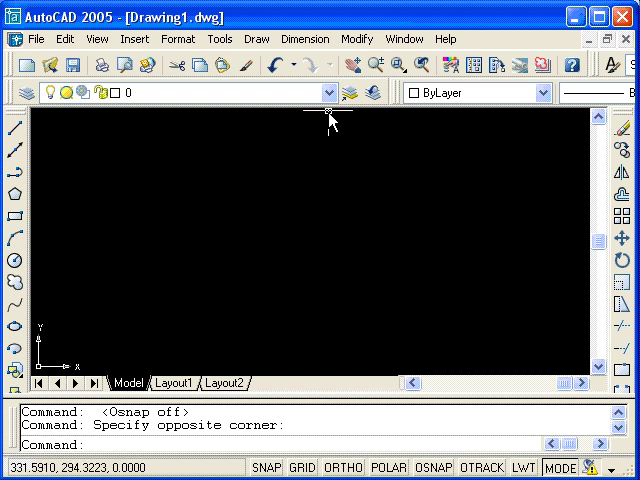
pyautogui.moveTo(204, 302)
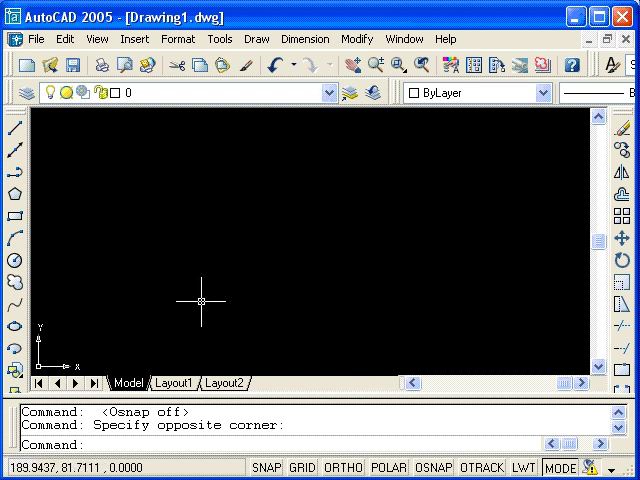
pyautogui.moveTo(564, 318)
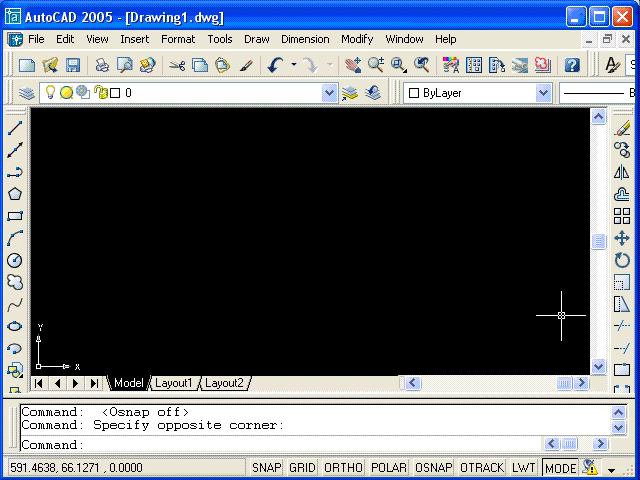
pyautogui.moveTo(616, 120)
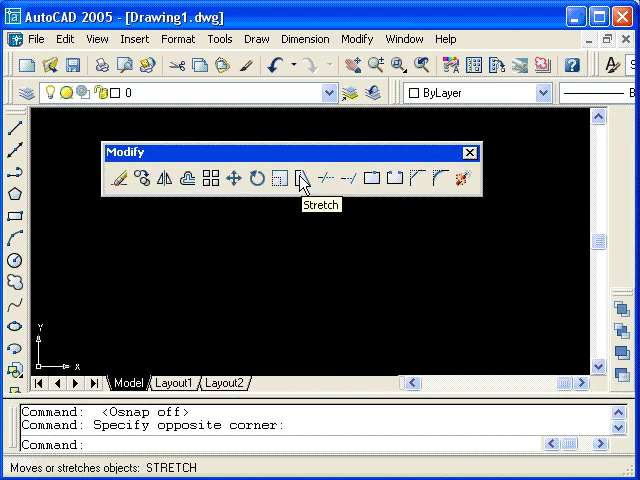
pyautogui.moveTo(282, 240)
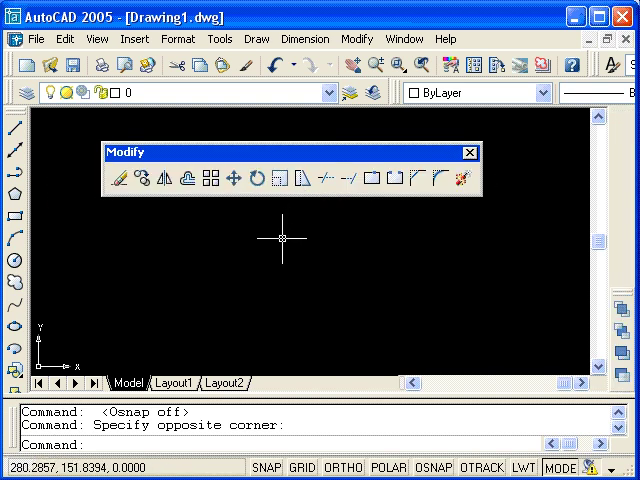
pyautogui.moveTo(120, 210)
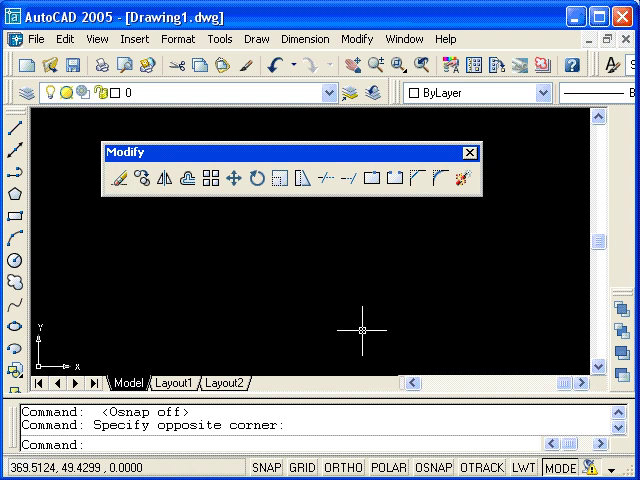
pyautogui.moveTo(386, 338)
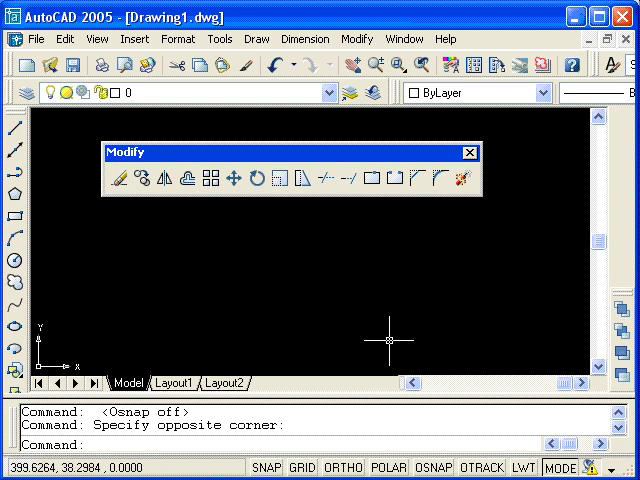
pyautogui.moveTo(388, 276)
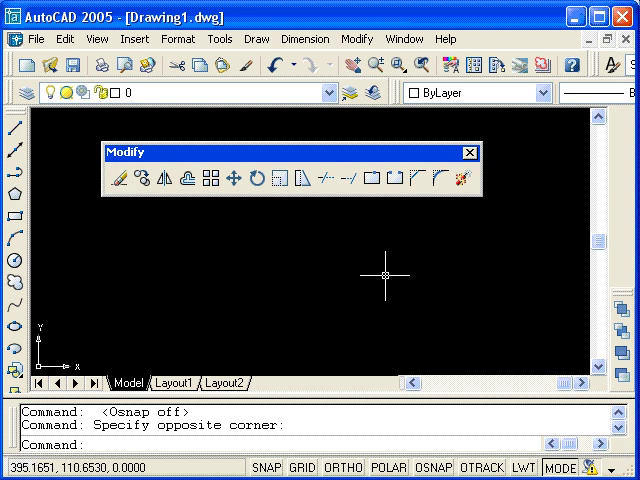
pyautogui.moveTo(360, 268)
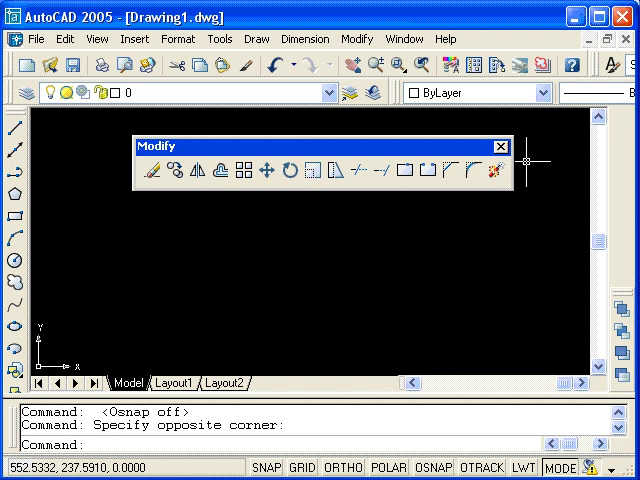
# Step: Close the floating Modify toolbar and bring up the View menu
pyautogui.click(500, 146)
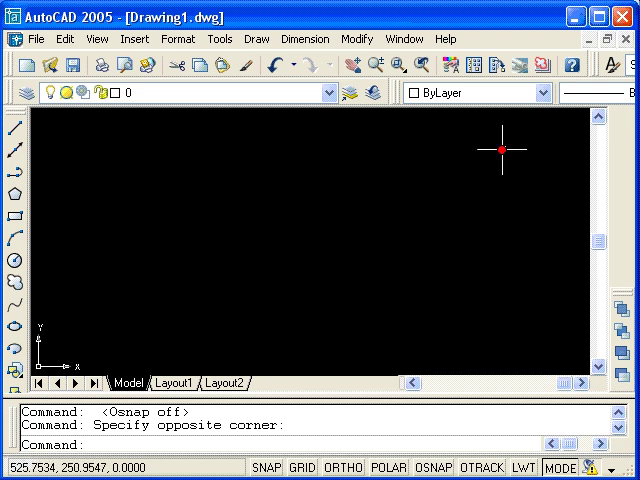
pyautogui.moveTo(468, 316)
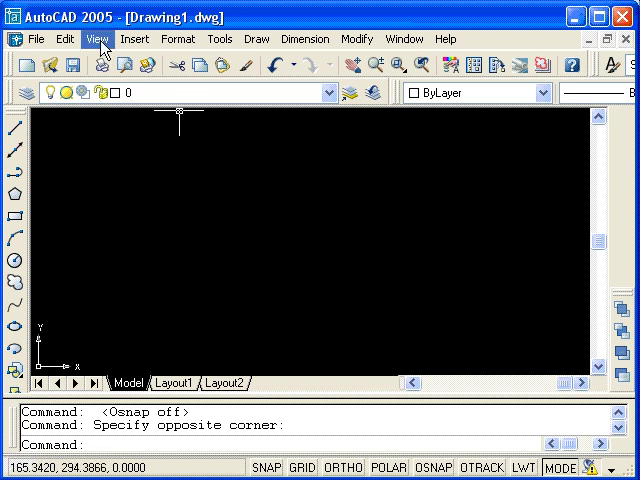
pyautogui.click(96, 38)
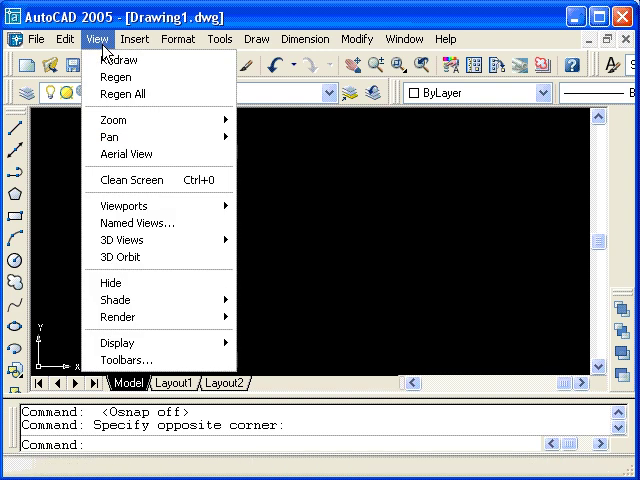
pyautogui.moveTo(128, 360)
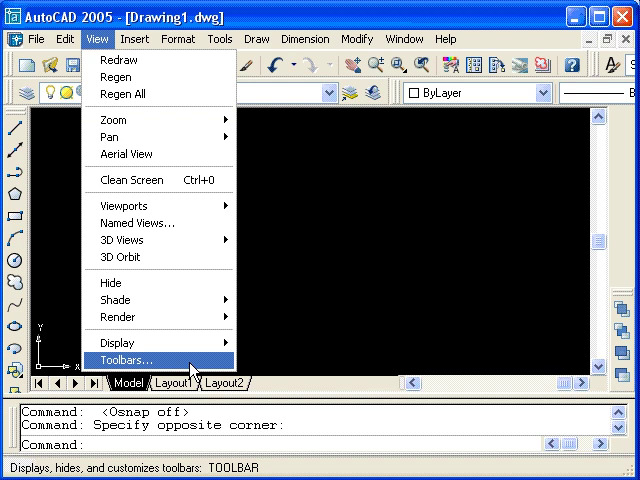
# Step: In the Customize dialog's Toolbars list, tick Modify back on
pyautogui.click(122, 360)
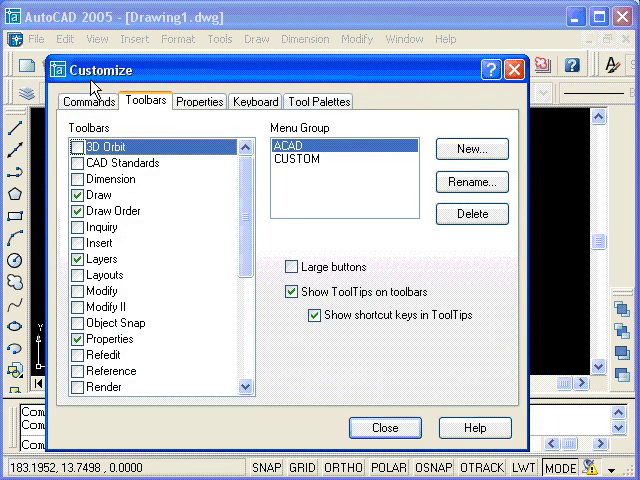
pyautogui.moveTo(166, 122)
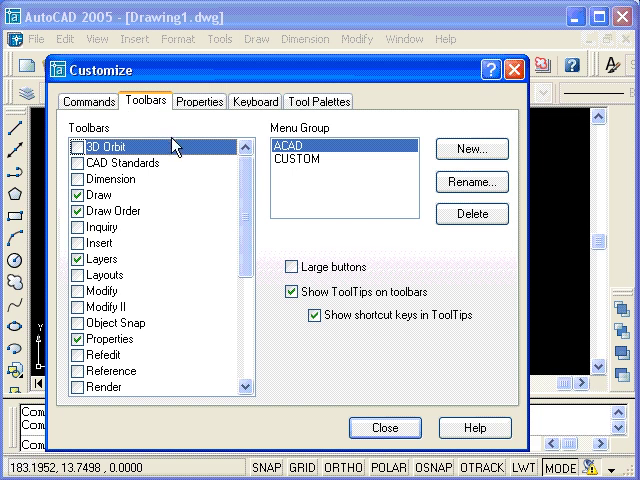
pyautogui.moveTo(192, 236)
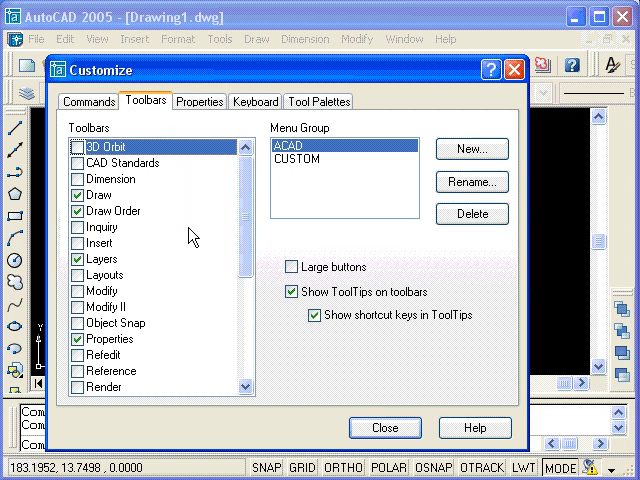
pyautogui.moveTo(136, 268)
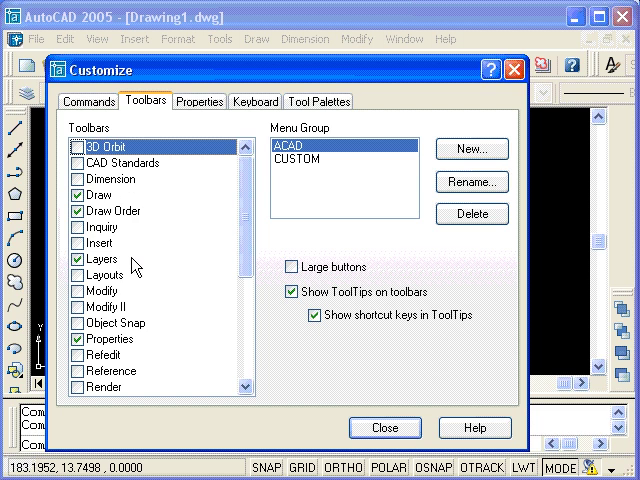
pyautogui.moveTo(178, 308)
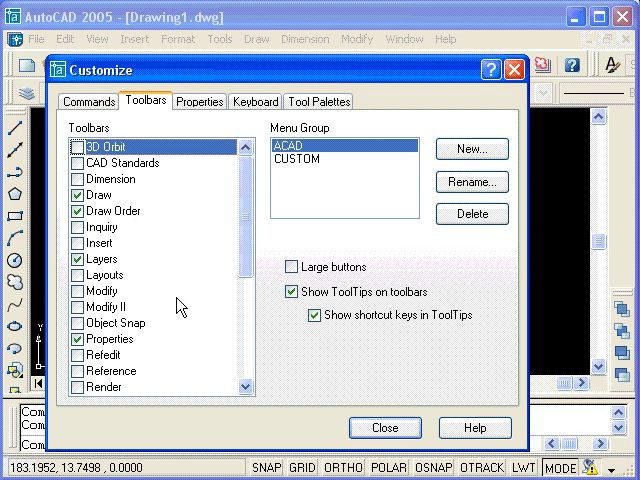
pyautogui.moveTo(78, 300)
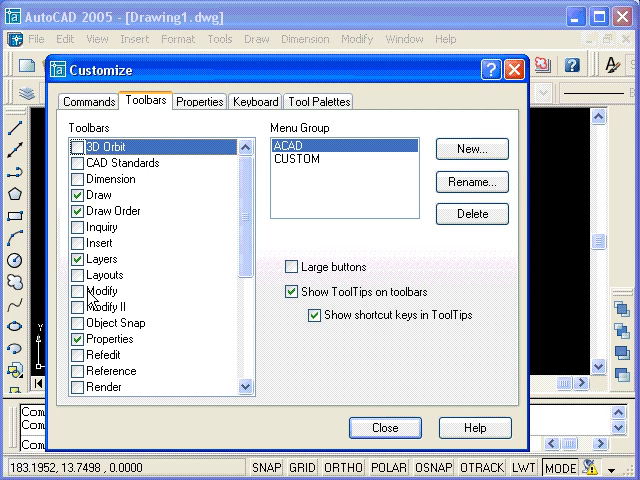
pyautogui.click(100, 292)
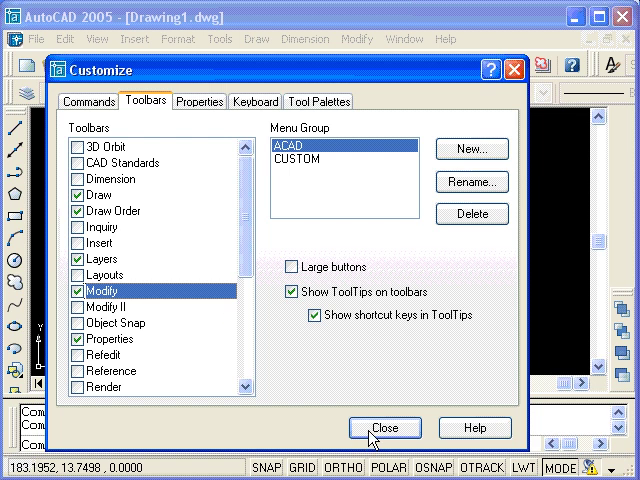
# Step: Close the Customize dialog so the Modify toolbar reappears
pyautogui.click(384, 428)
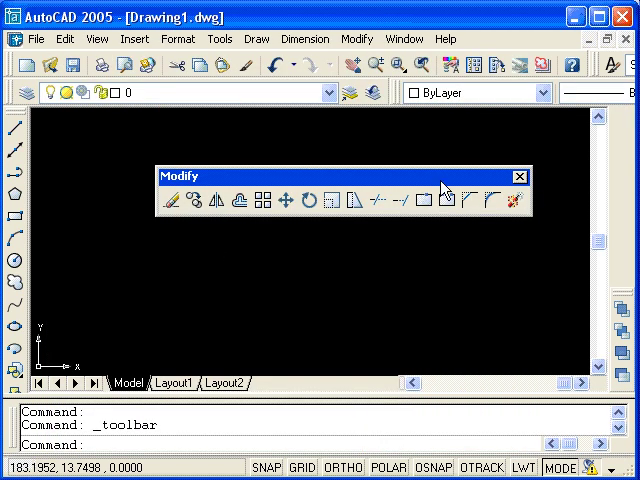
pyautogui.moveTo(448, 184)
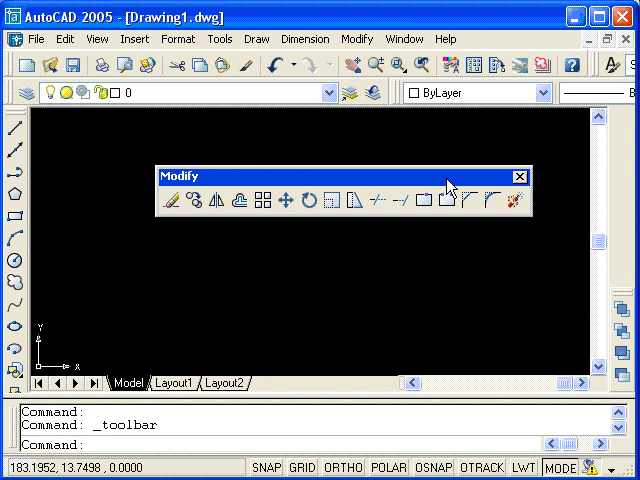
pyautogui.moveTo(240, 180)
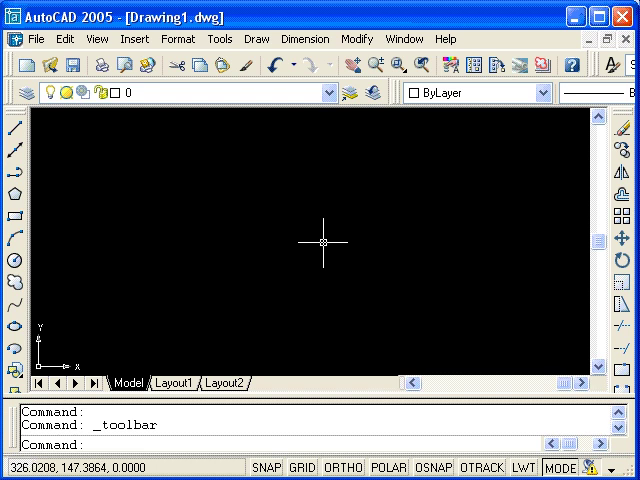
pyautogui.moveTo(328, 244)
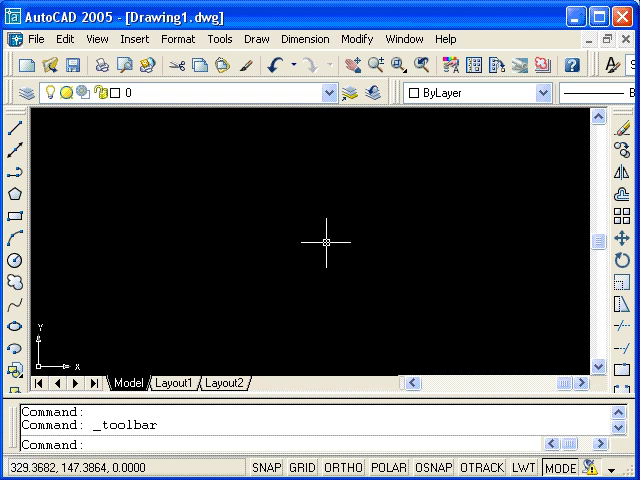
pyautogui.moveTo(332, 240)
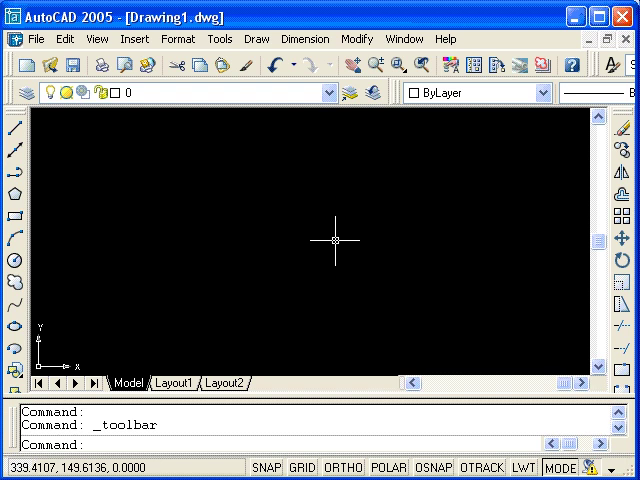
pyautogui.moveTo(362, 244)
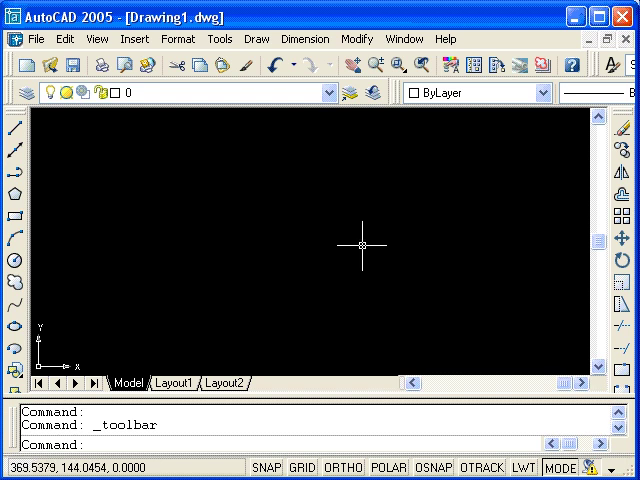